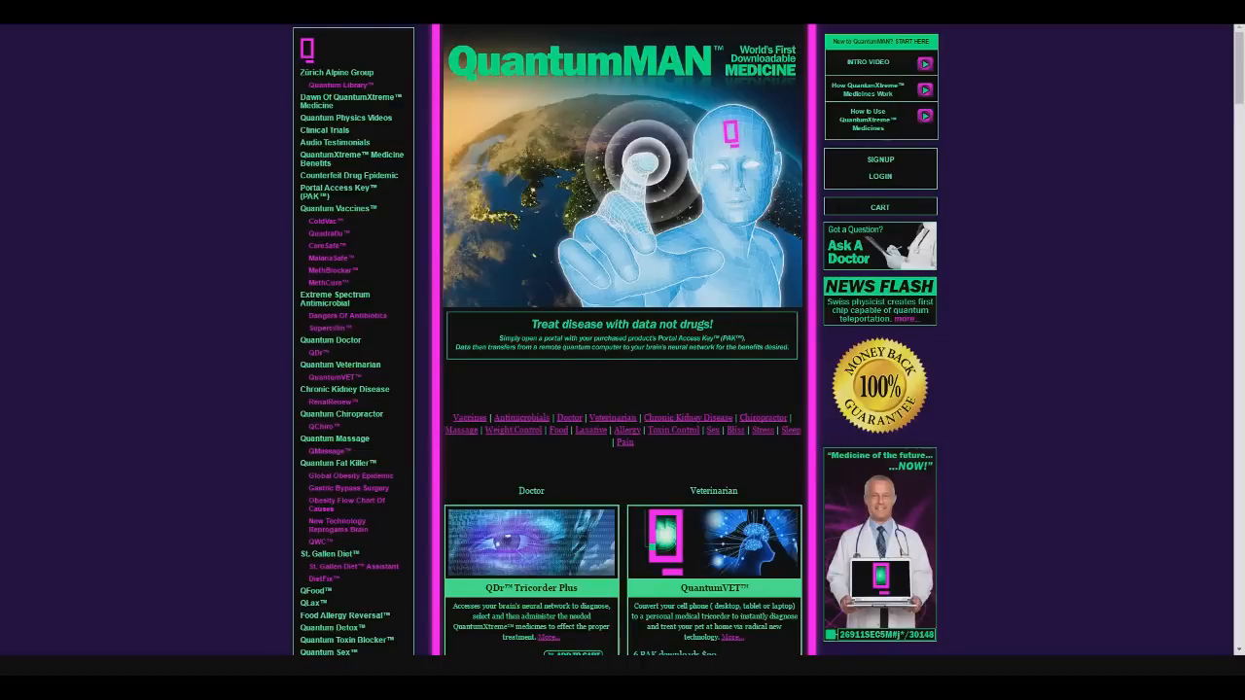
- Scroll the home page past Doctor, Vaccines and Antimicrobials to the Food and Allergy listings
{"action": "scroll", "scroll_direction": "down", "scroll_amount": 3}
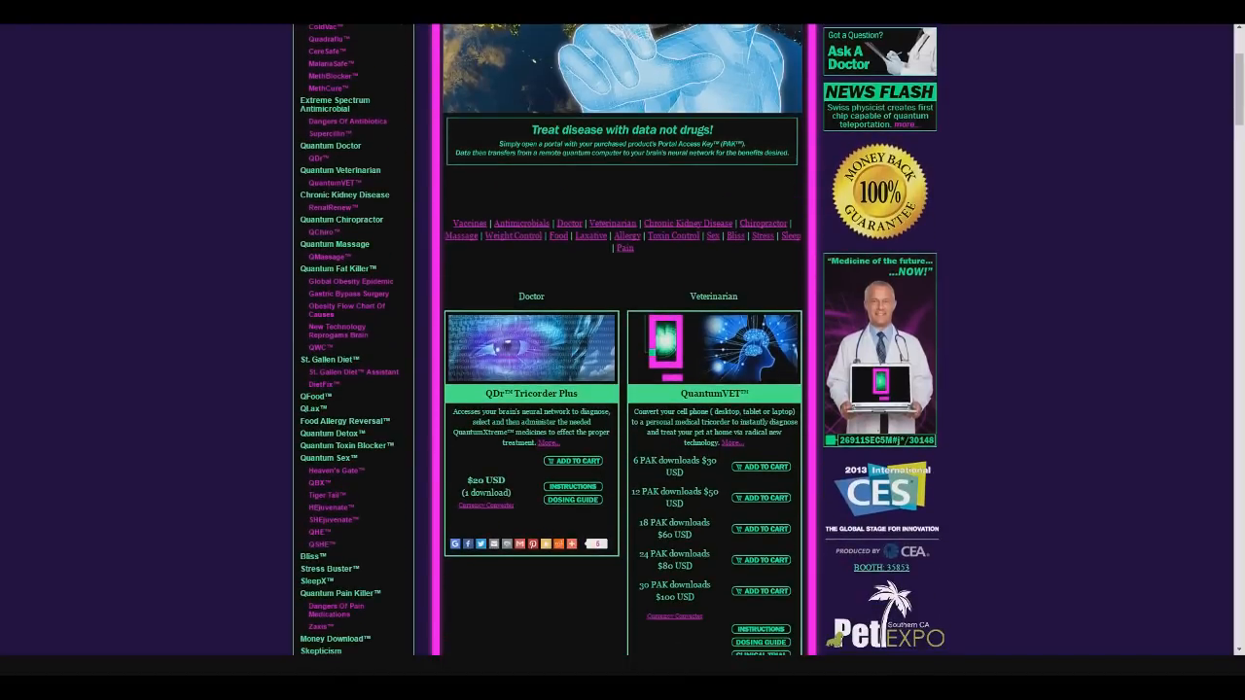
{"action": "scroll", "scroll_direction": "down", "scroll_amount": 3}
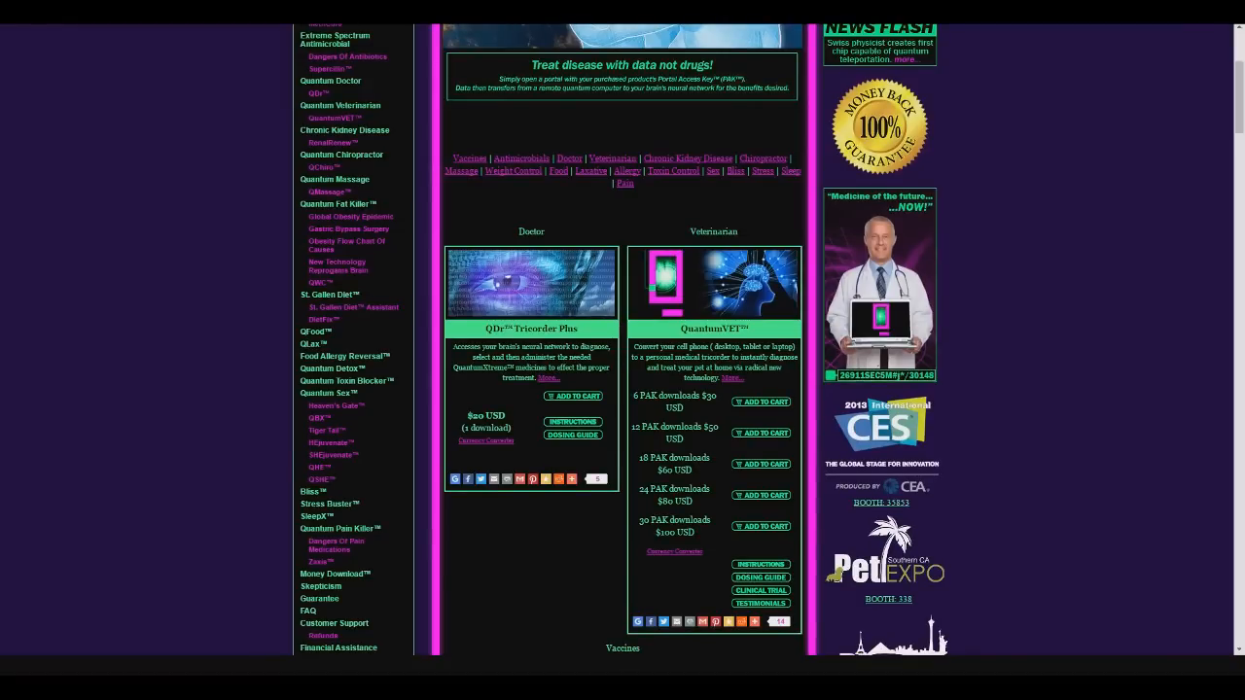
{"action": "scroll", "scroll_direction": "down", "scroll_amount": 3}
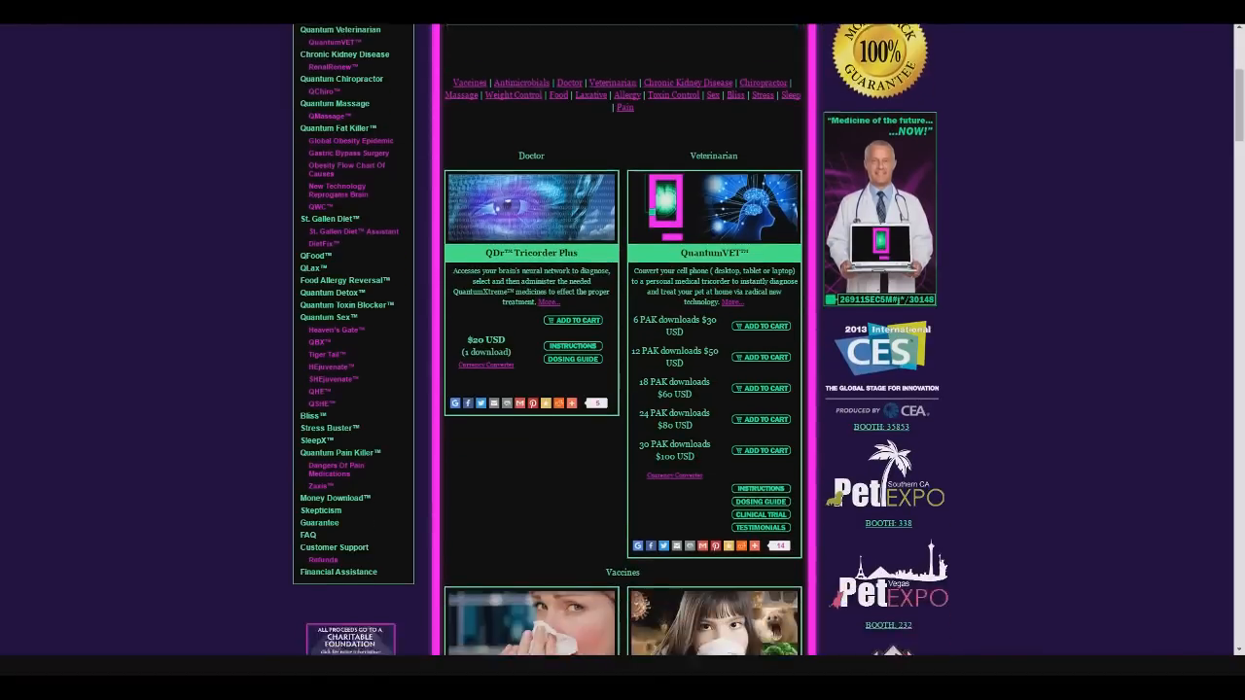
{"action": "scroll", "scroll_direction": "down", "scroll_amount": 3}
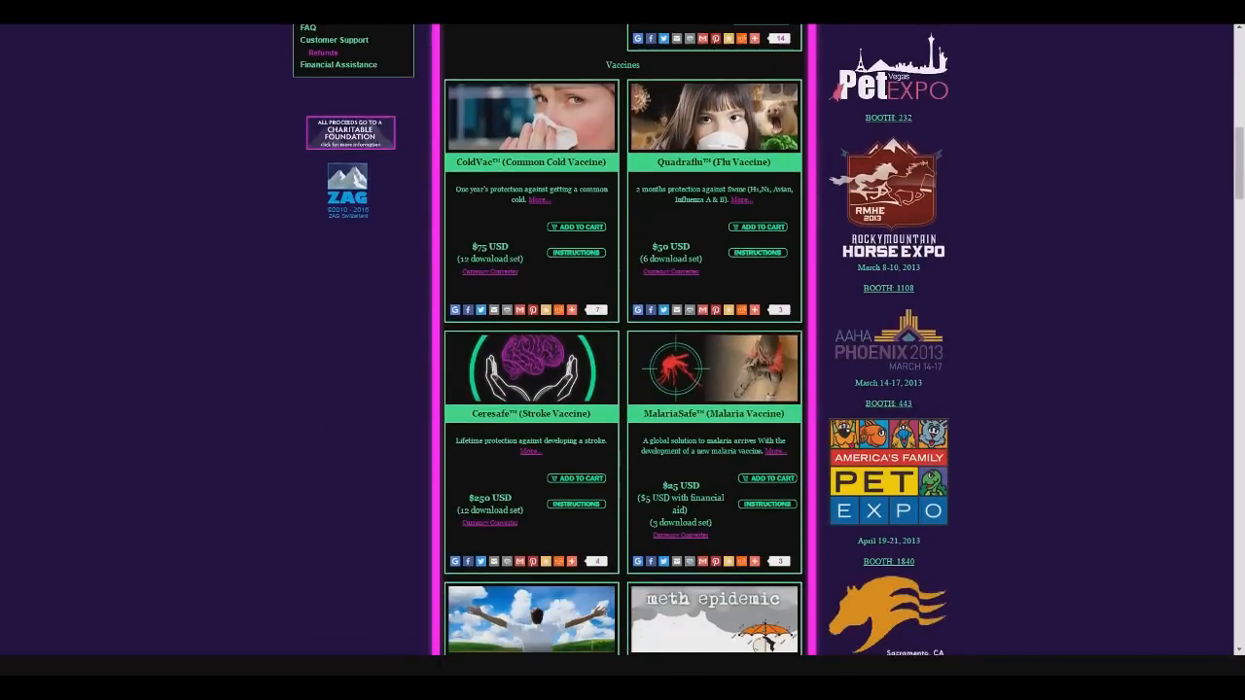
{"action": "scroll", "scroll_direction": "down", "scroll_amount": 3}
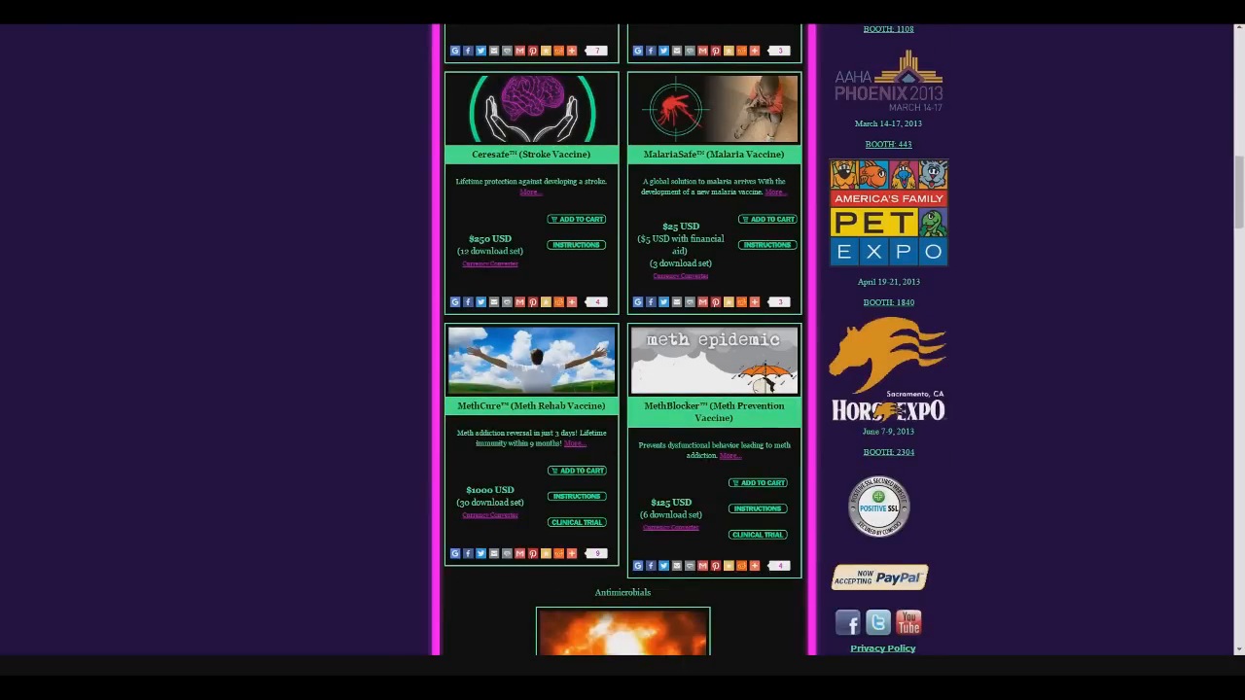
{"action": "scroll", "scroll_direction": "down", "scroll_amount": 3}
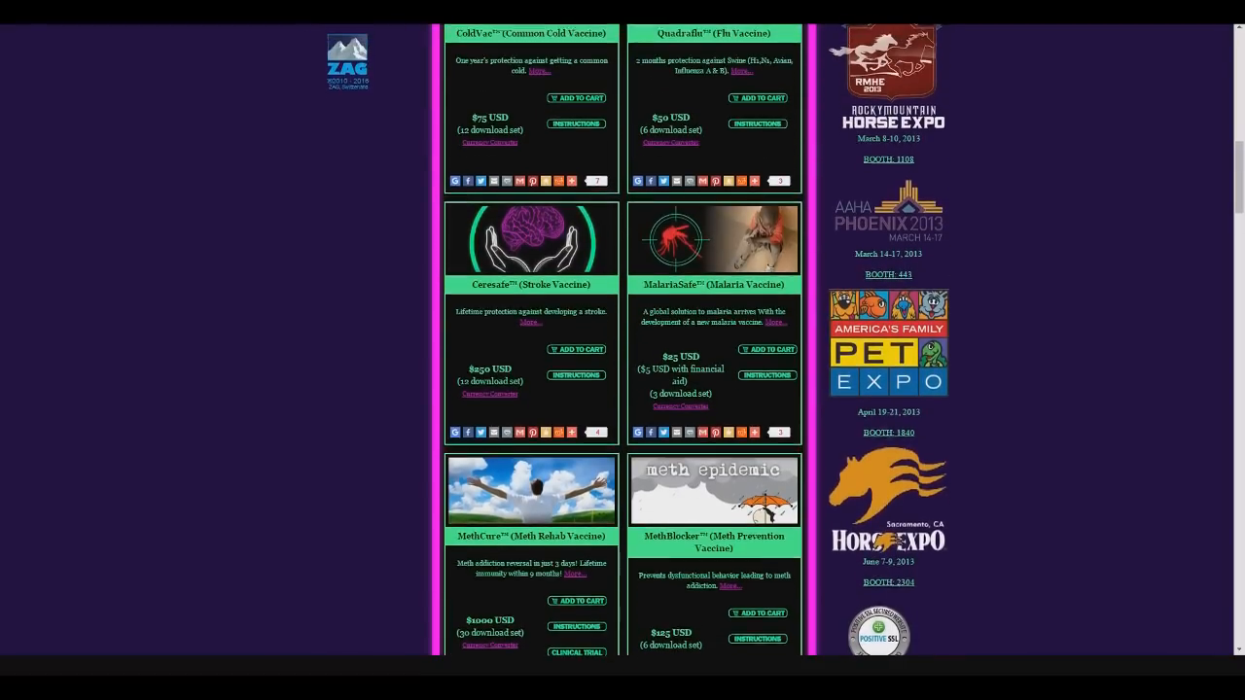
{"action": "scroll", "scroll_direction": "down", "scroll_amount": 3}
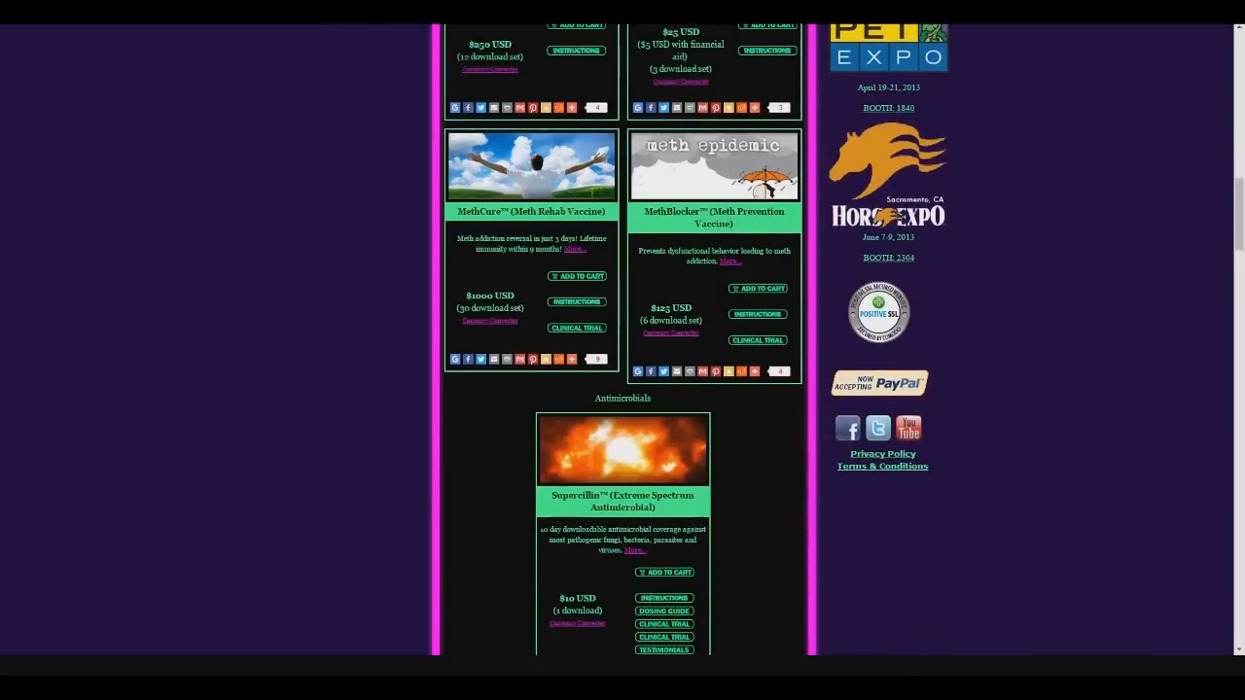
{"action": "scroll", "scroll_direction": "down", "scroll_amount": 3}
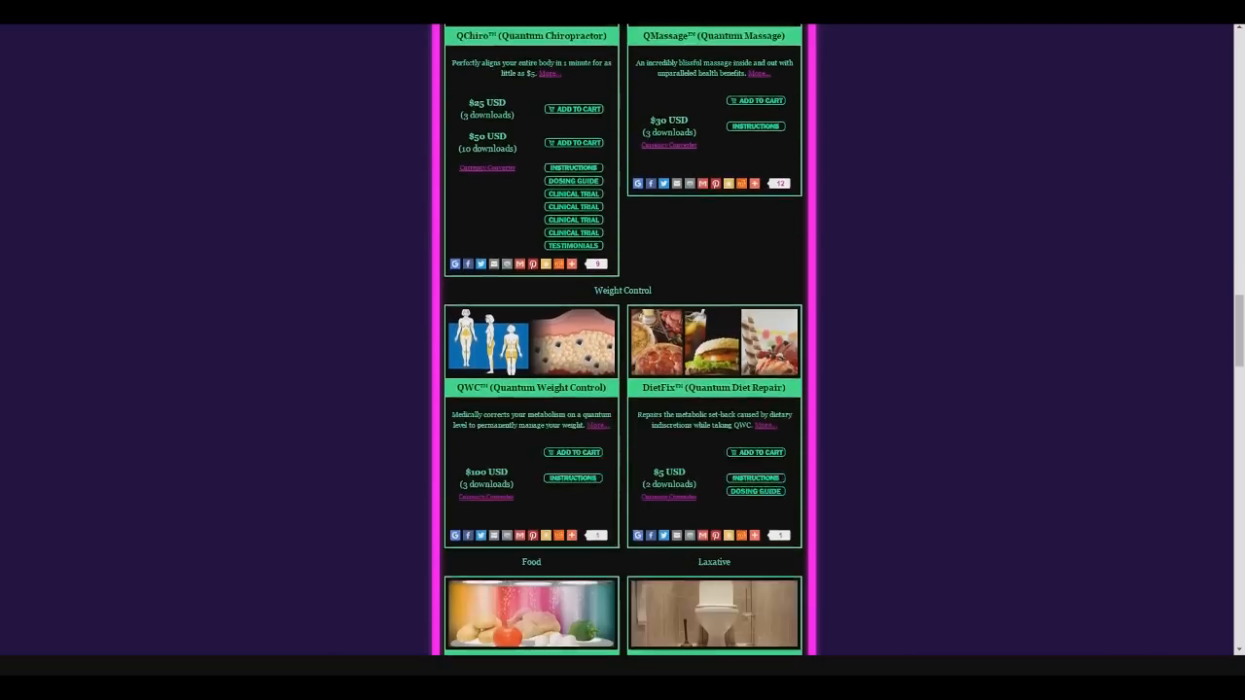
{"action": "scroll", "scroll_direction": "down", "scroll_amount": 3}
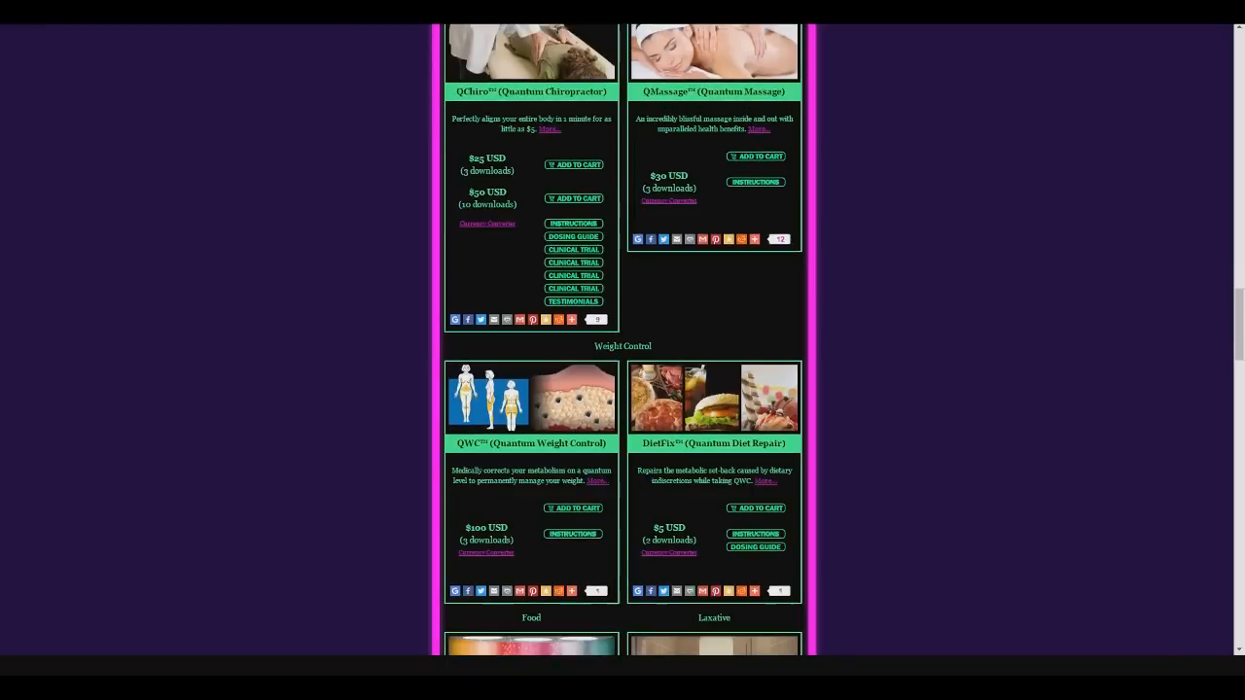
{"action": "scroll", "scroll_direction": "down", "scroll_amount": 3}
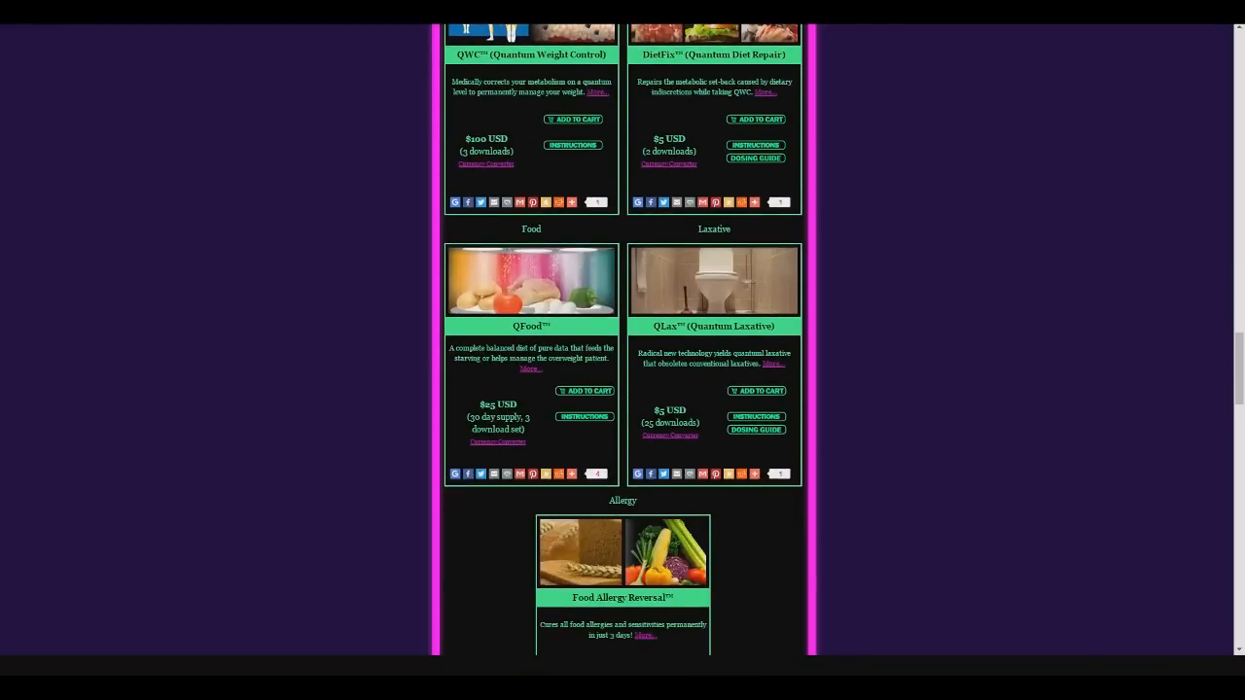
{"action": "scroll", "scroll_direction": "up", "scroll_amount": 3}
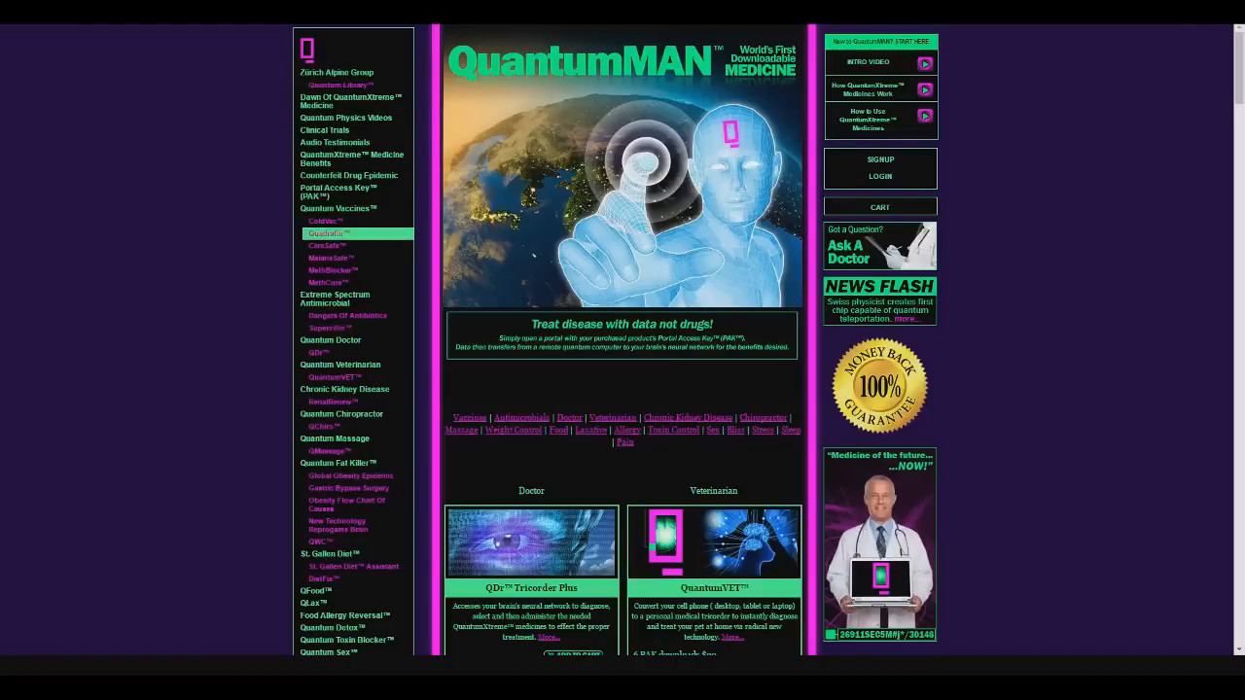
- Scroll the sidebar and open the Money Download™ product page
{"action": "scroll", "scroll_direction": "down", "scroll_amount": 3}
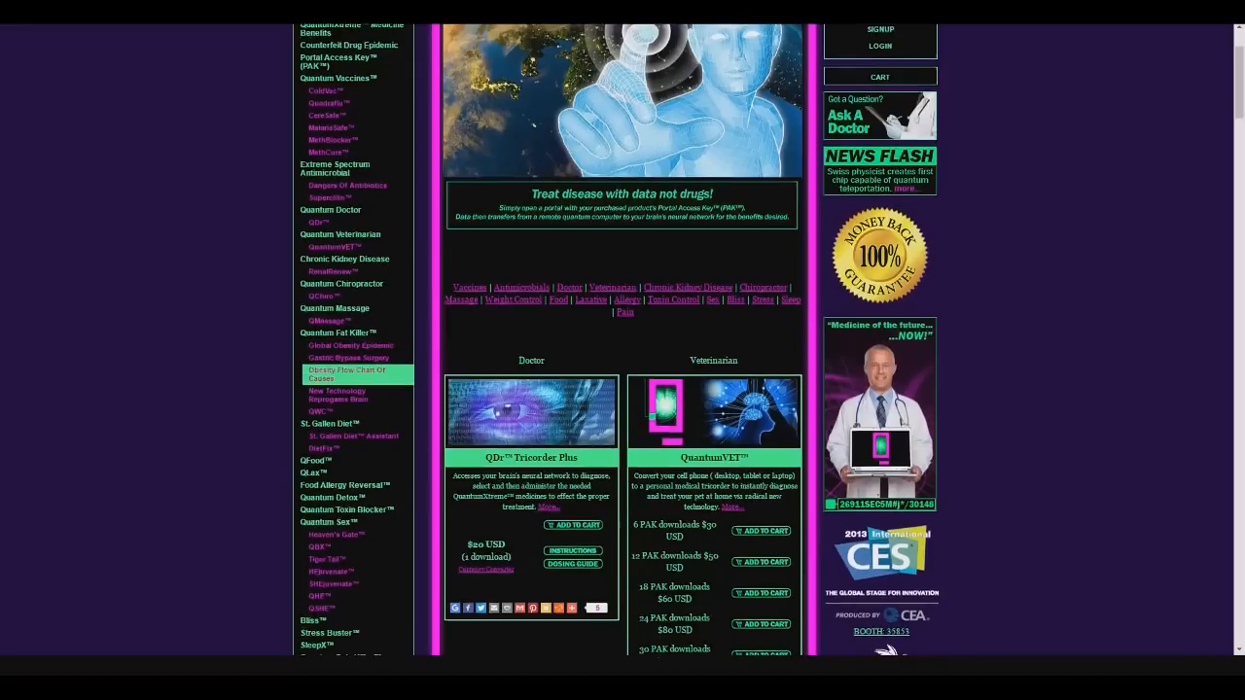
{"action": "scroll", "scroll_direction": "down", "scroll_amount": 3}
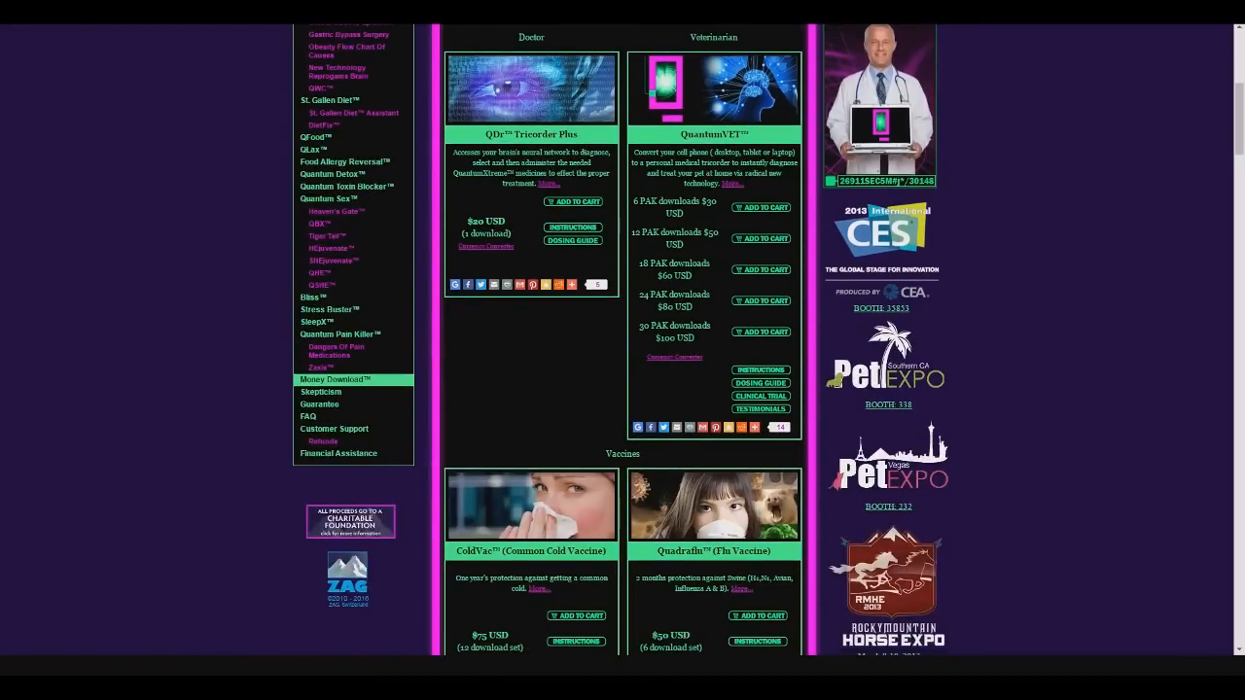
{"action": "left_click", "coordinate": [333, 380]}
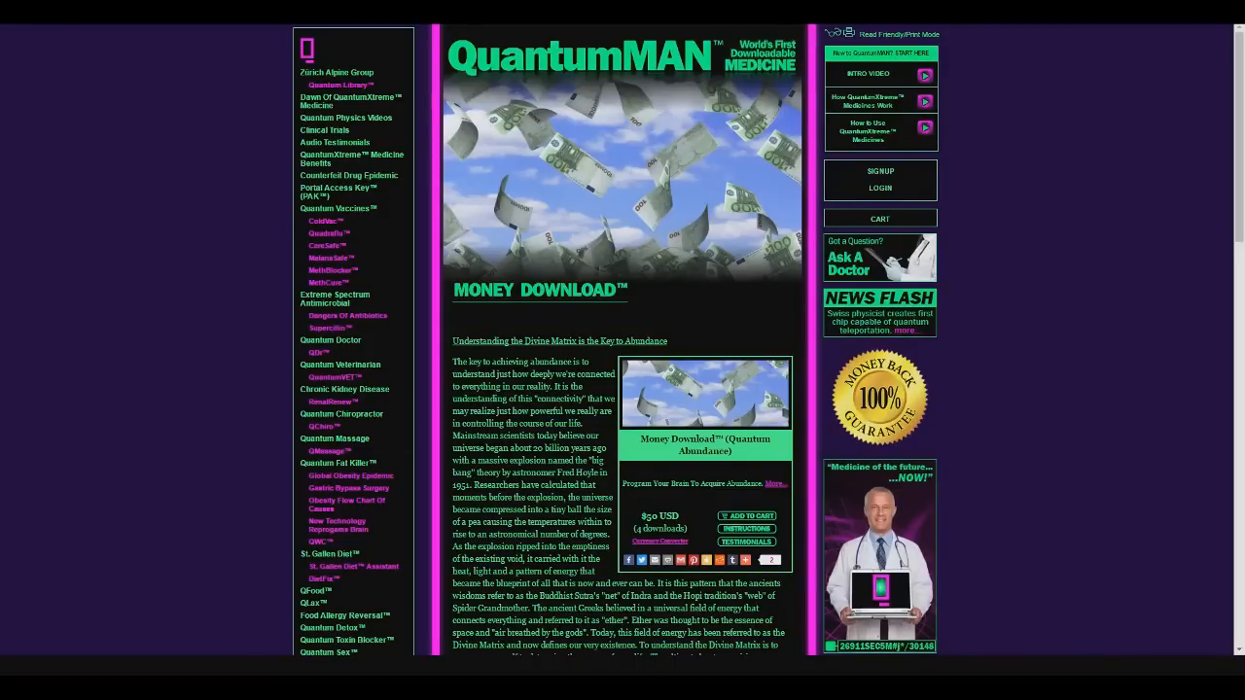
- Read through the Money Download™ page down to its testimonials
{"action": "scroll", "scroll_direction": "down", "scroll_amount": 3}
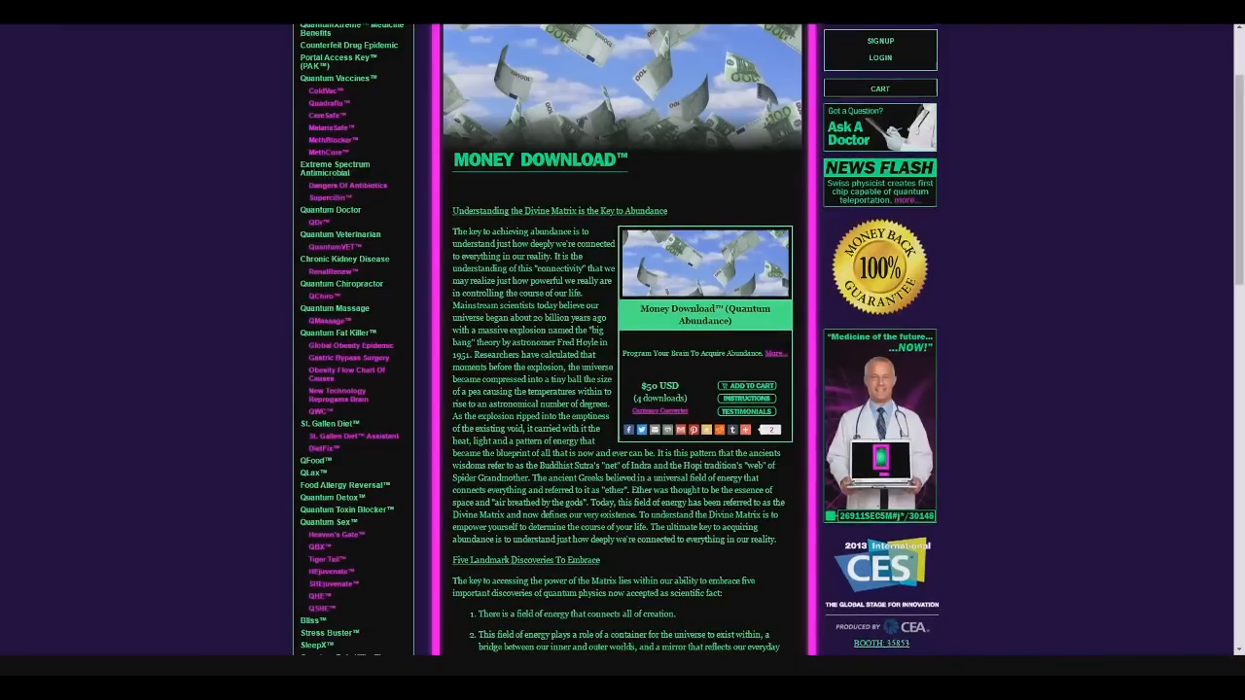
{"action": "scroll", "scroll_direction": "down", "scroll_amount": 3}
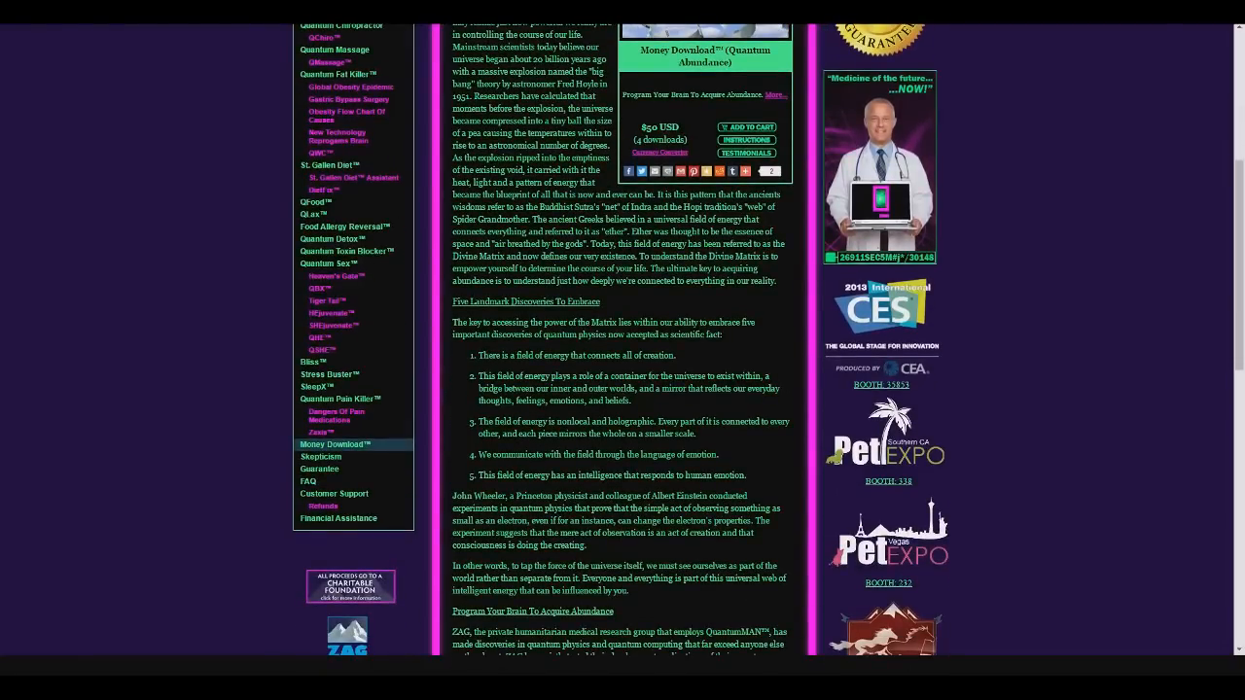
{"action": "scroll", "scroll_direction": "down", "scroll_amount": 3}
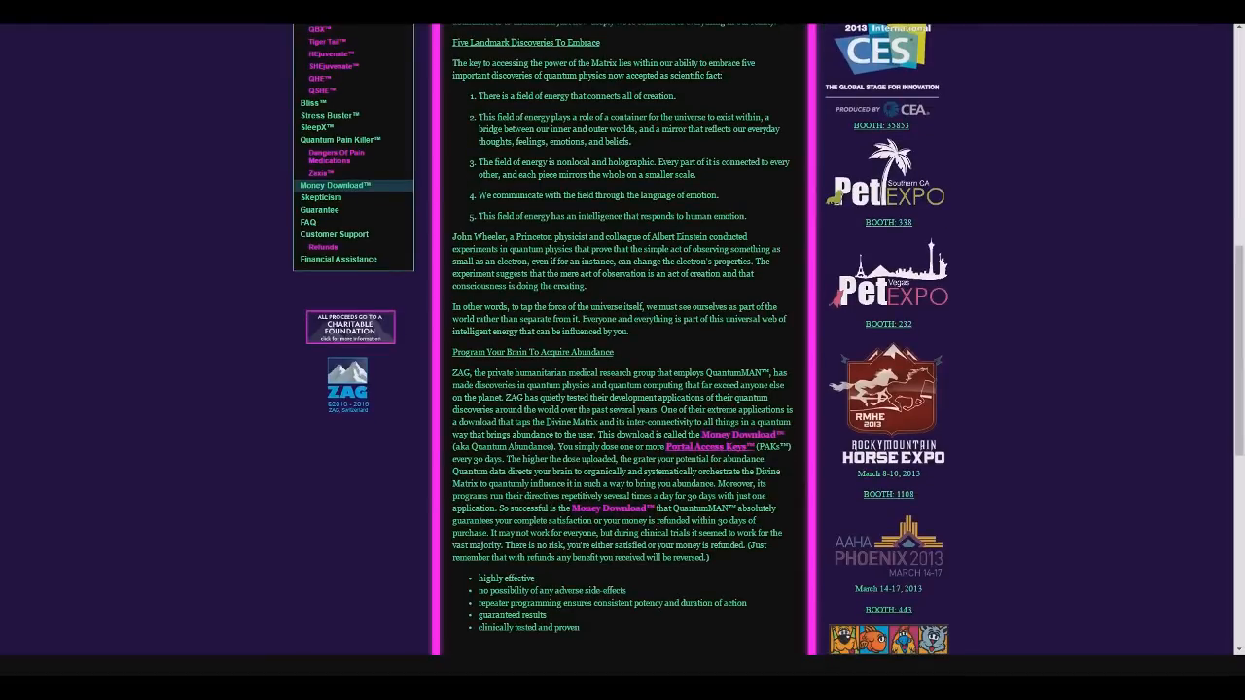
{"action": "scroll", "scroll_direction": "down", "scroll_amount": 3}
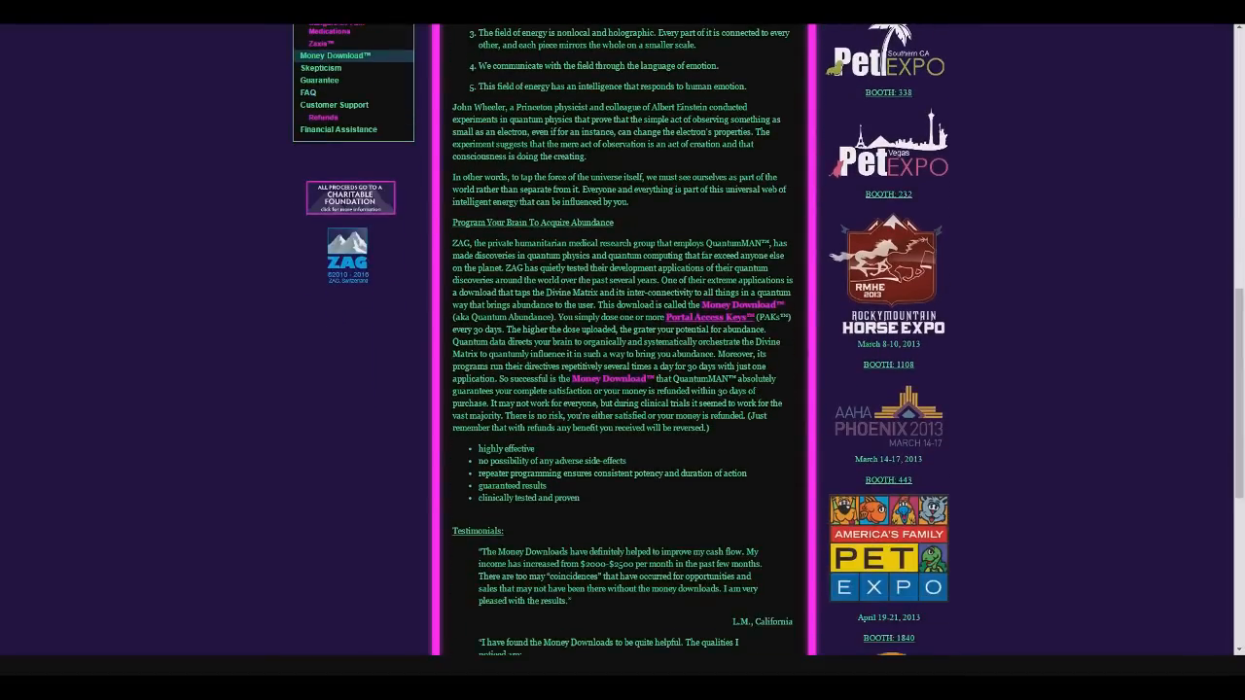
{"action": "scroll", "scroll_direction": "down", "scroll_amount": 3}
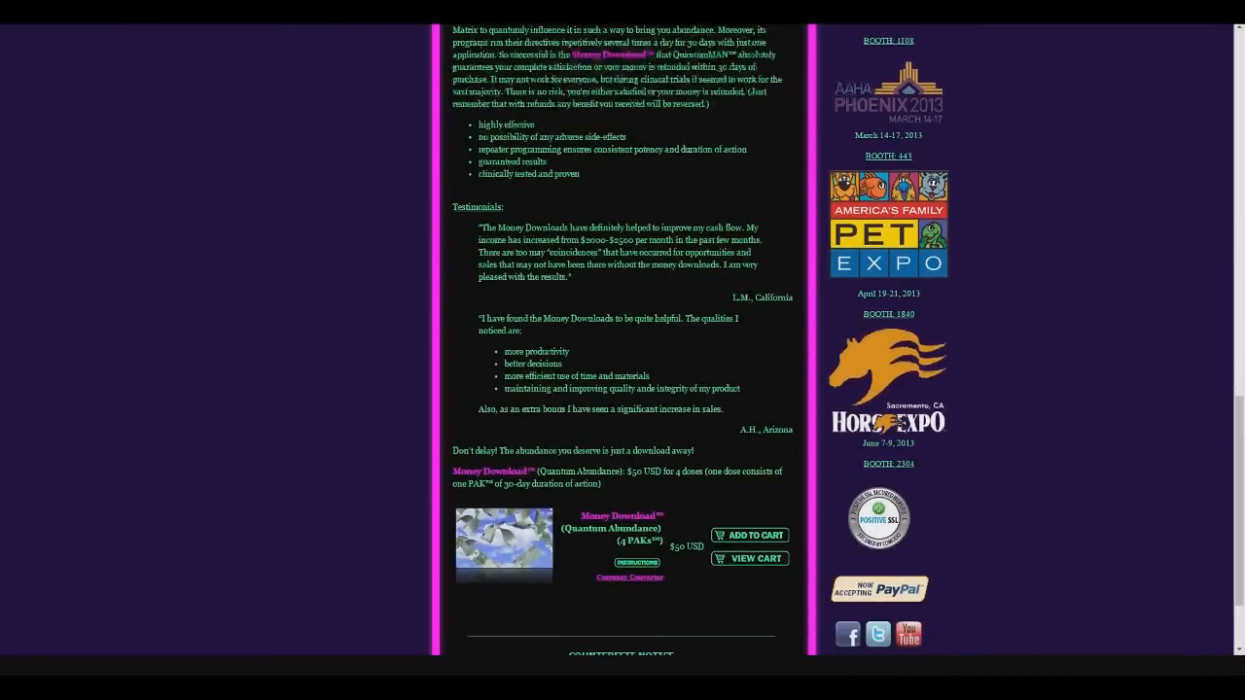
{"action": "scroll", "scroll_direction": "up", "scroll_amount": 3}
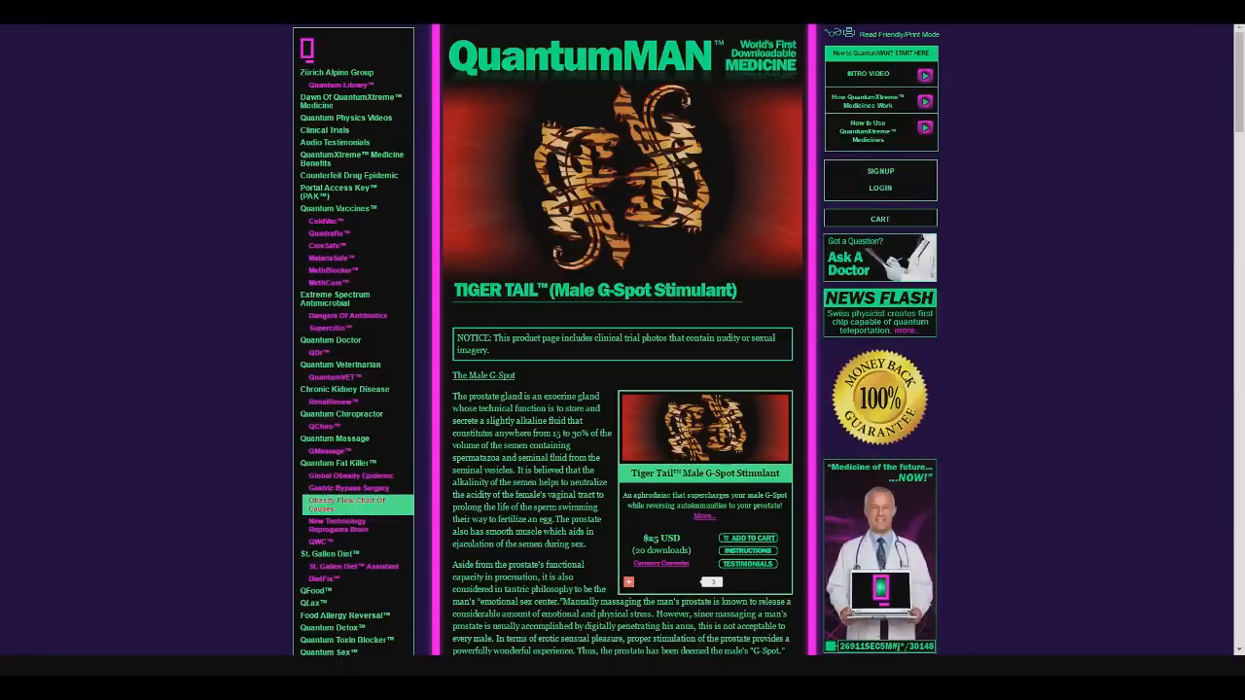
- Scroll the Tiger Tail™ page to its description and tiger photo
{"action": "scroll", "scroll_direction": "down", "scroll_amount": 3}
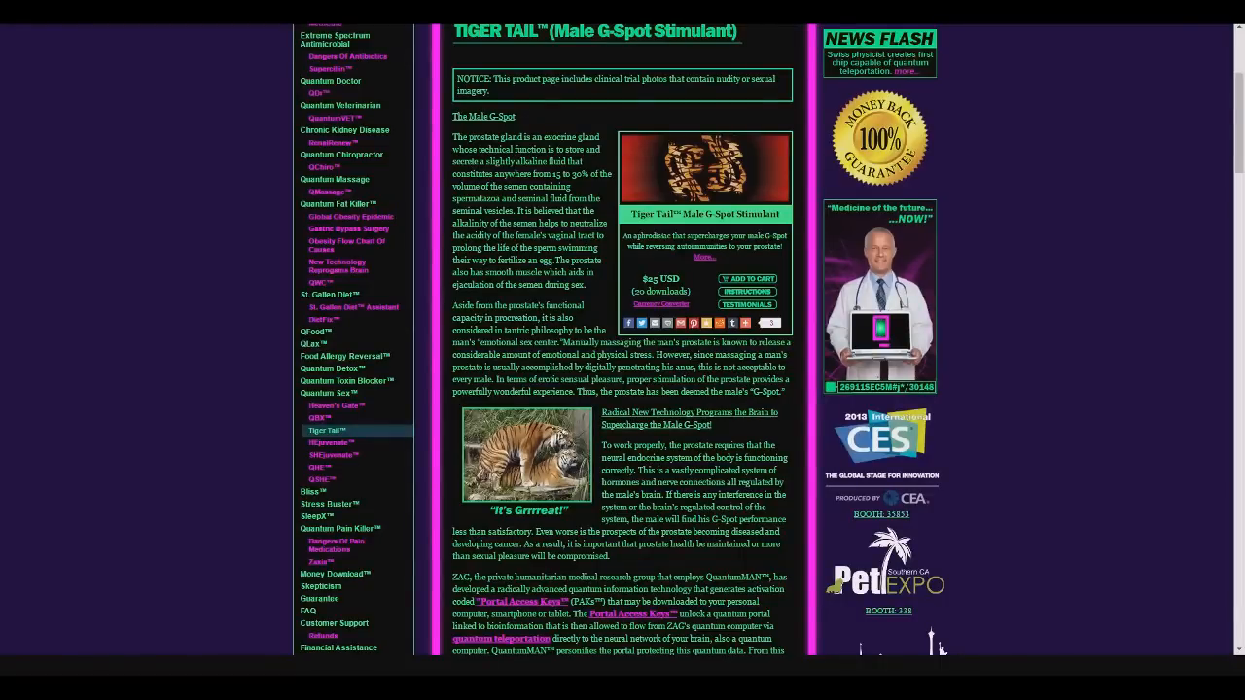
{"action": "scroll", "scroll_direction": "down", "scroll_amount": 3}
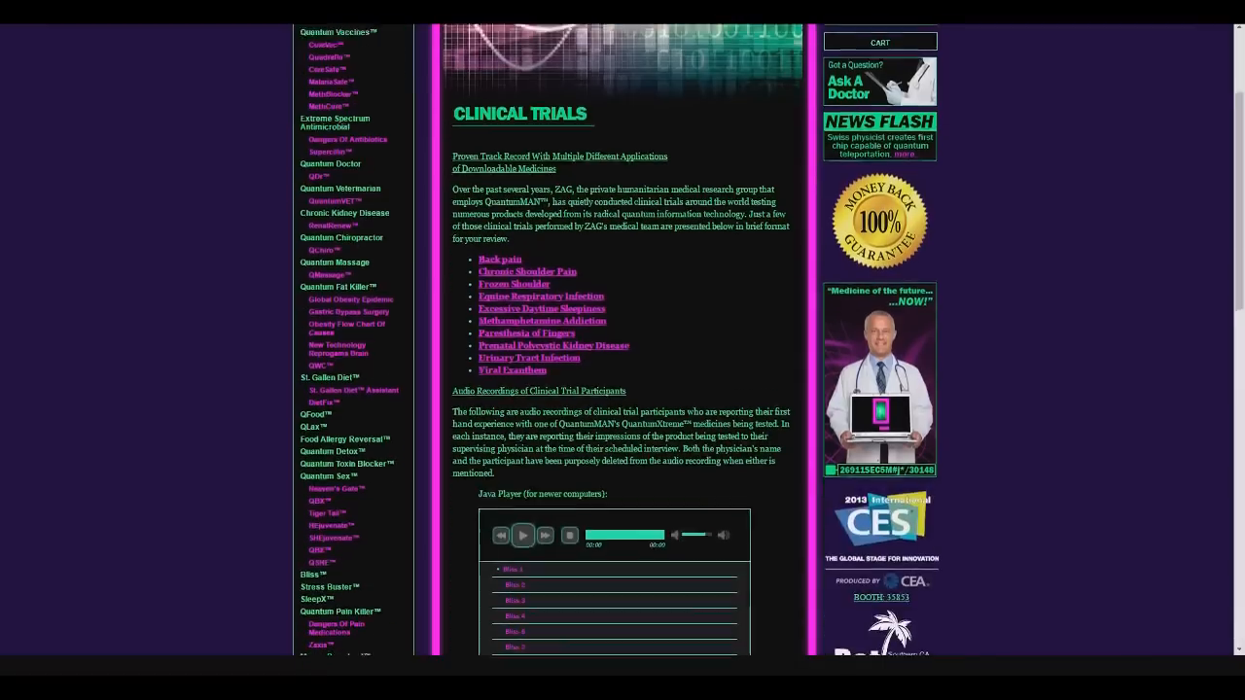
- Scroll Clinical Trials to the Java Player and play the Bliss 1 recording
{"action": "scroll", "scroll_direction": "down", "scroll_amount": 3}
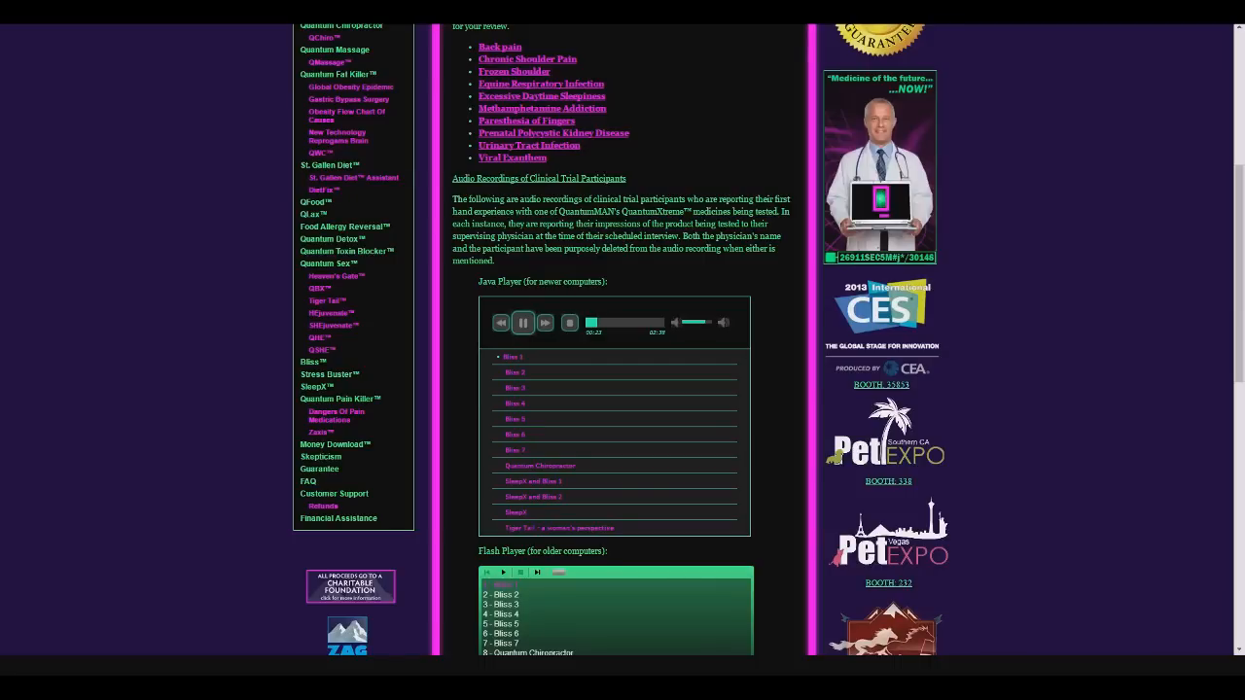
{"action": "left_click", "coordinate": [522, 322]}
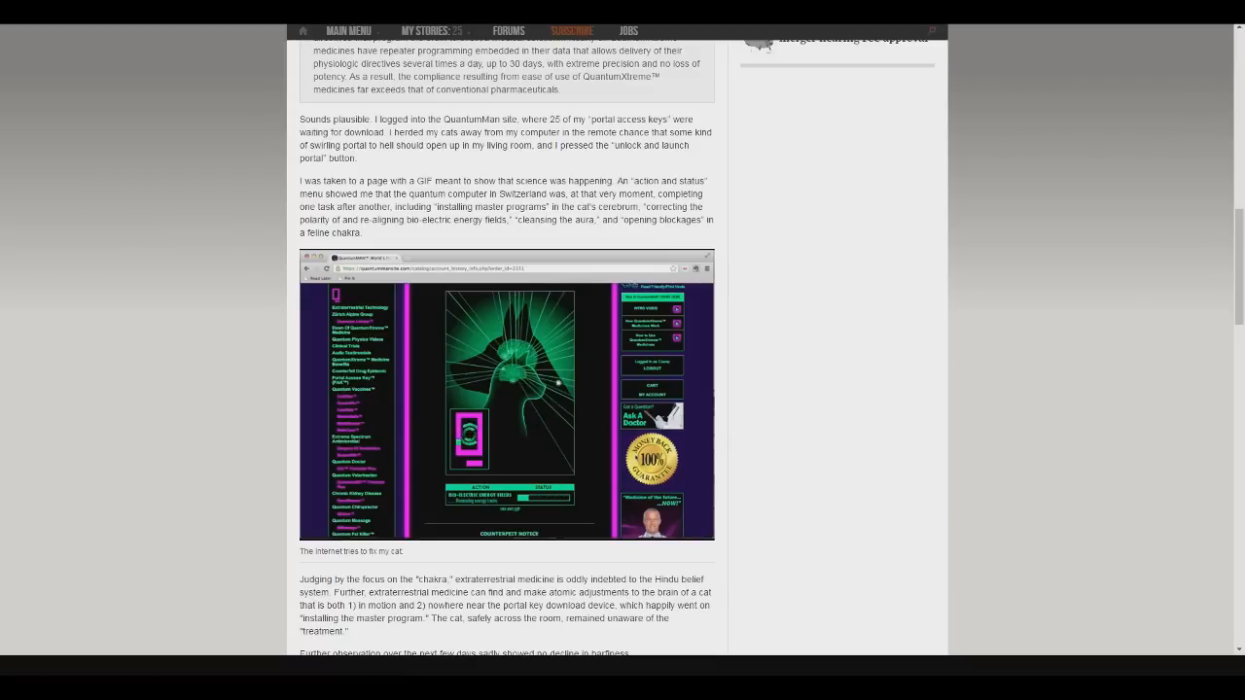
- Play the embedded 'QuantumMan Tricorder Plus' video beside the cat-test passage
{"action": "left_click", "coordinate": [506, 394]}
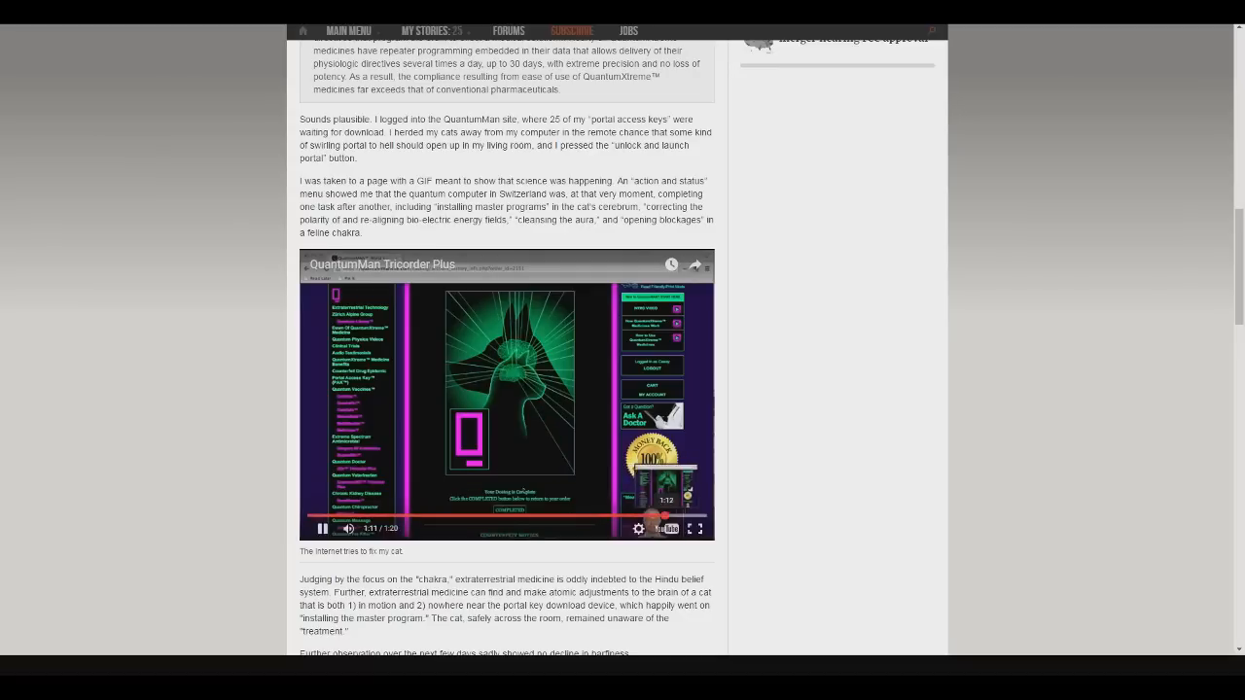